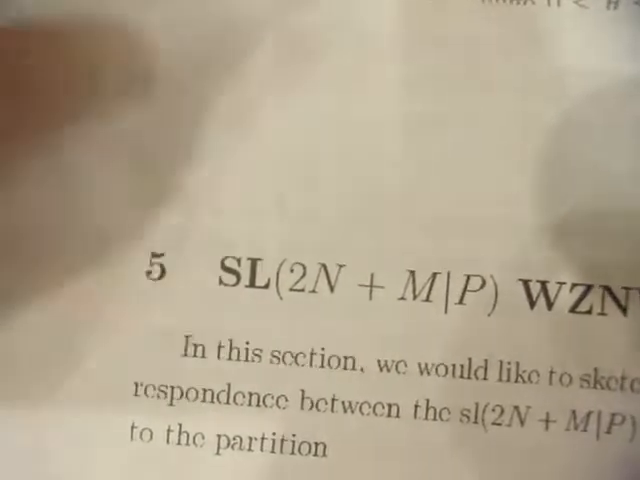
{"action": "scroll", "scroll_direction": "down", "scroll_amount": 3}
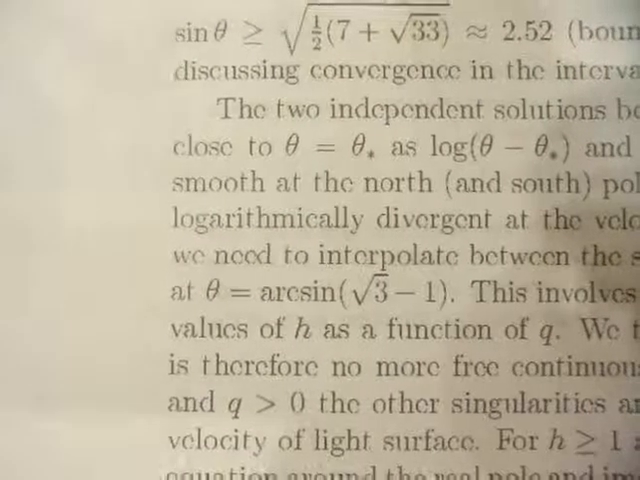